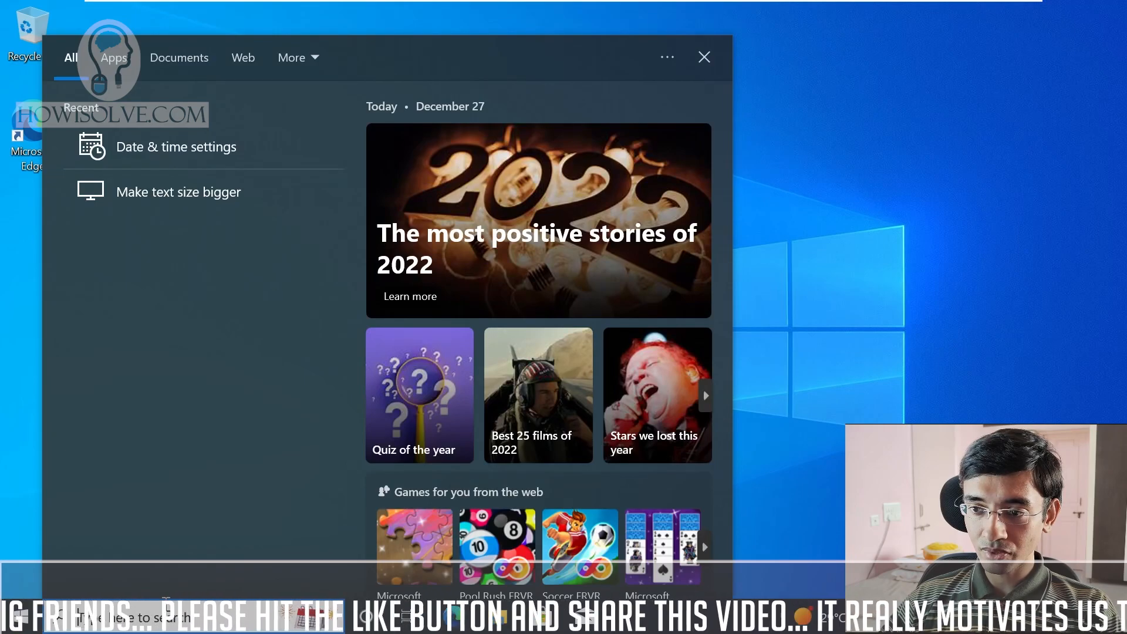
# Close and reopen the Windows search panel, then scroll through its feed
pyautogui.click(703, 57)
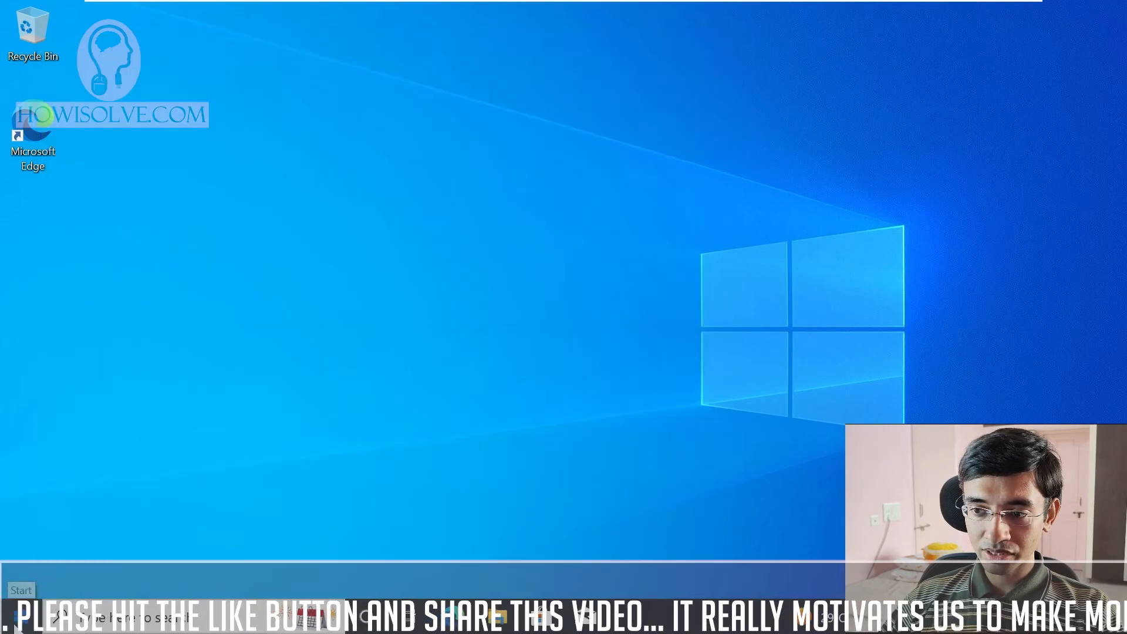
pyautogui.click(20, 590)
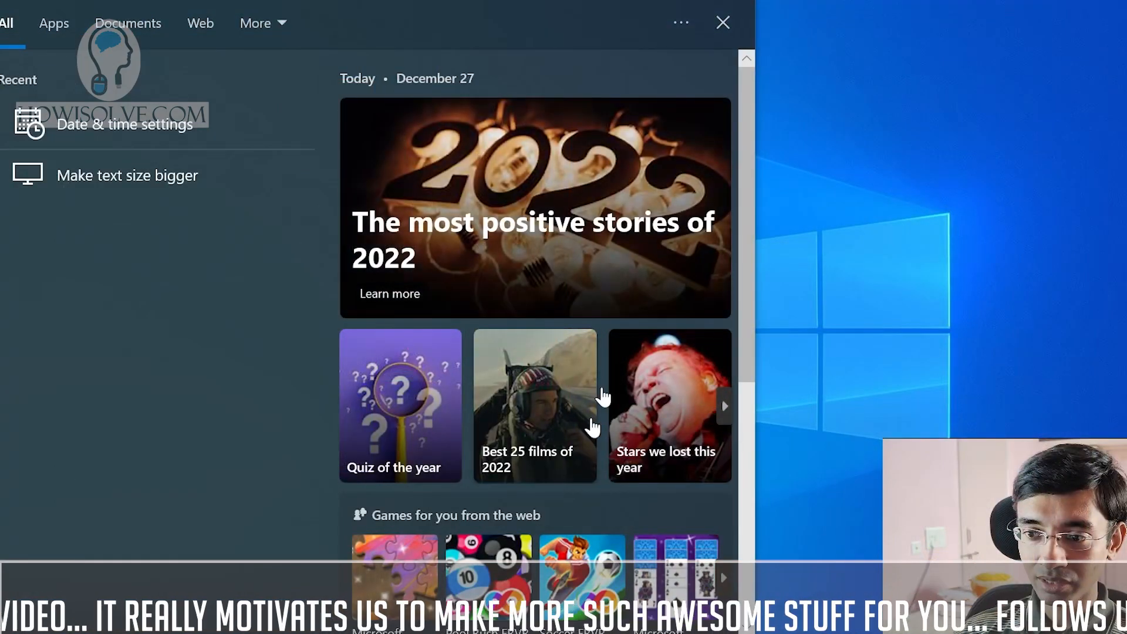
pyautogui.scroll(-3)
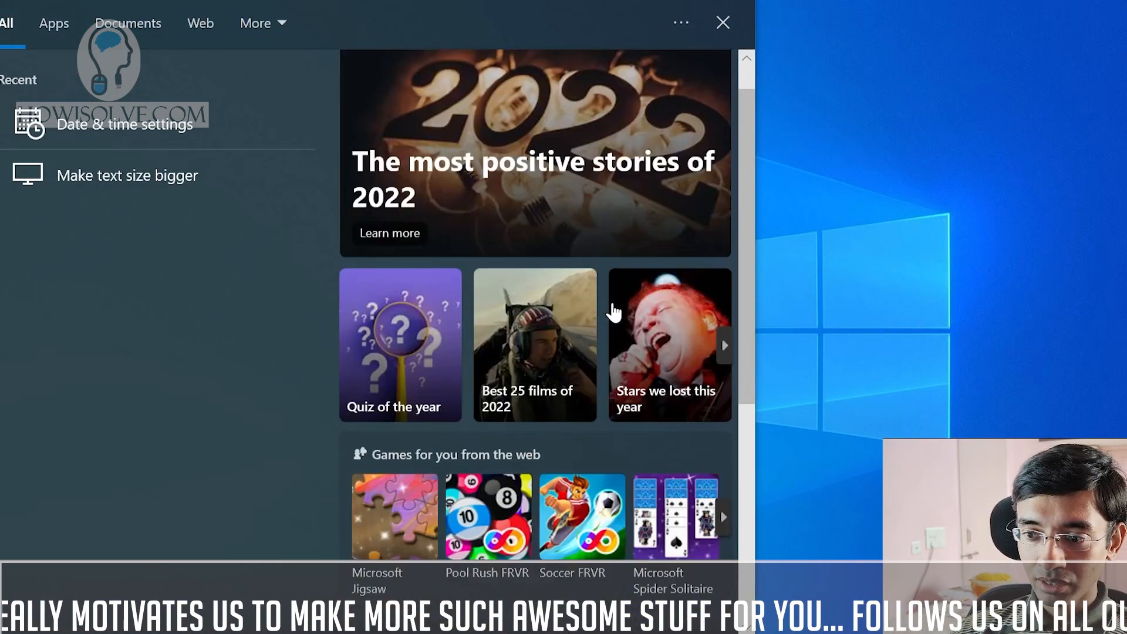
pyautogui.scroll(-3)
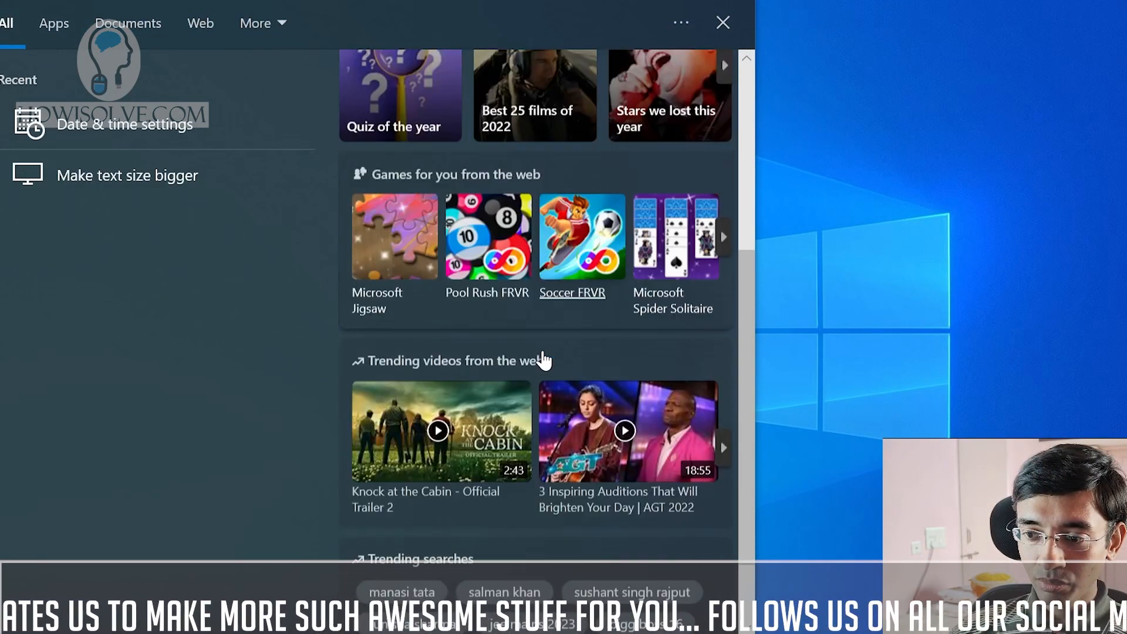
pyautogui.scroll(-3)
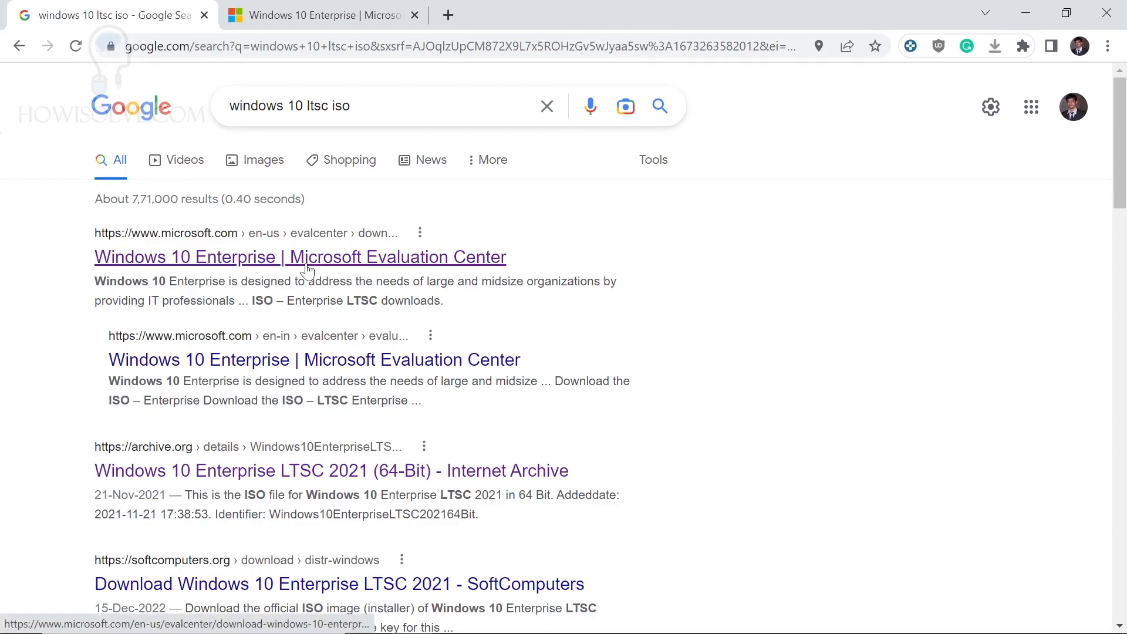
# Visit the Microsoft Evaluation Center, then open the archive.org LTSC 2021 item's download options
pyautogui.click(300, 256)
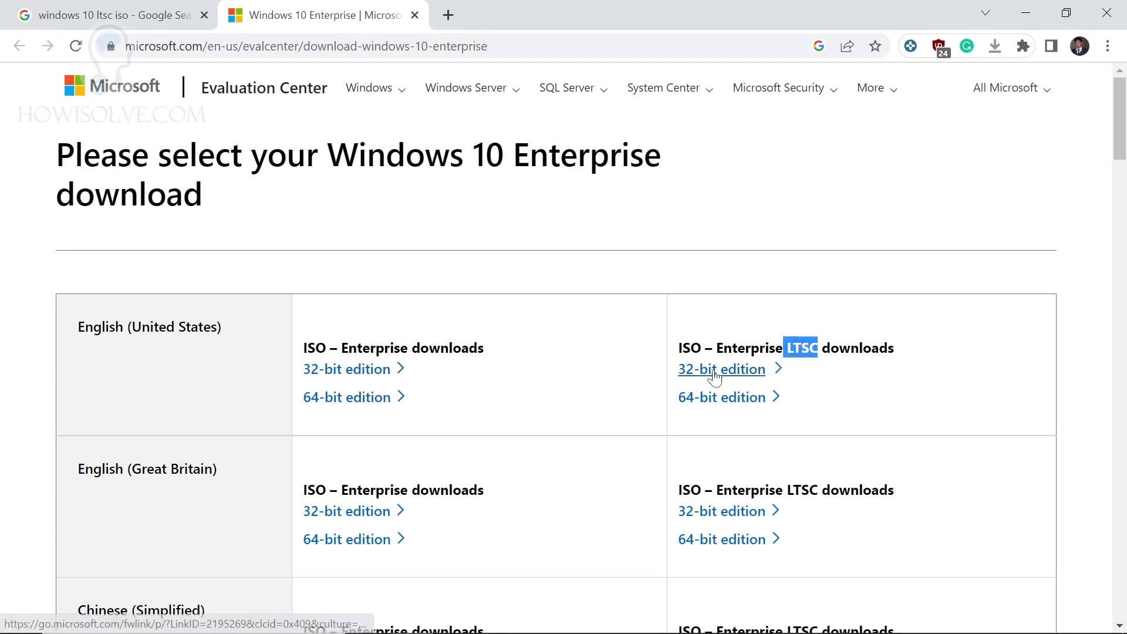
pyautogui.click(108, 14)
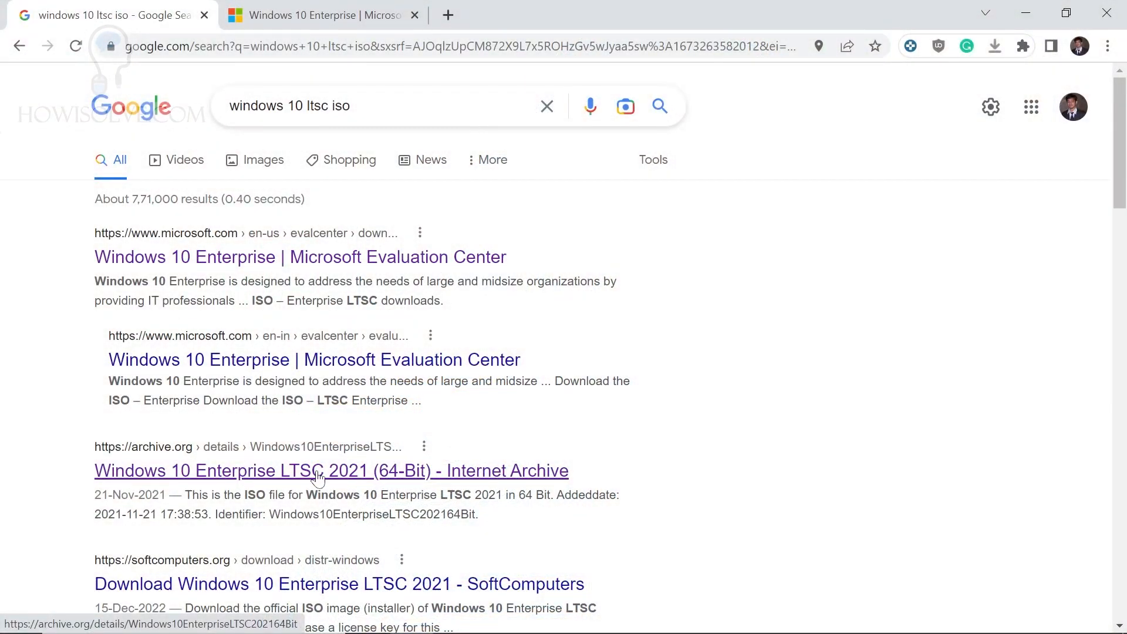
pyautogui.click(331, 471)
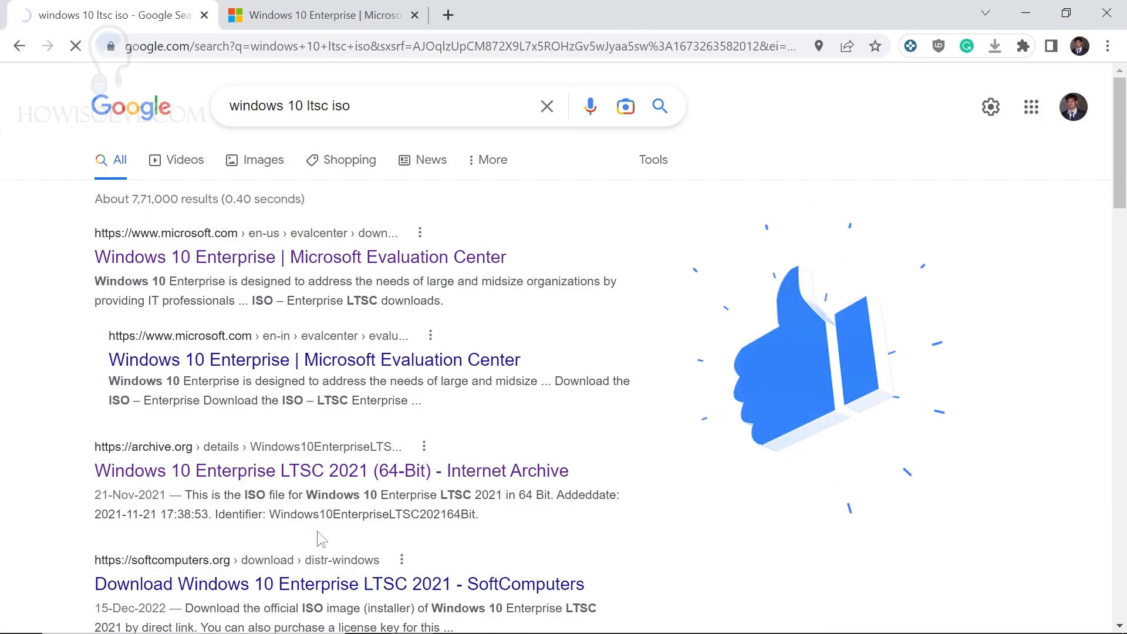
pyautogui.click(330, 471)
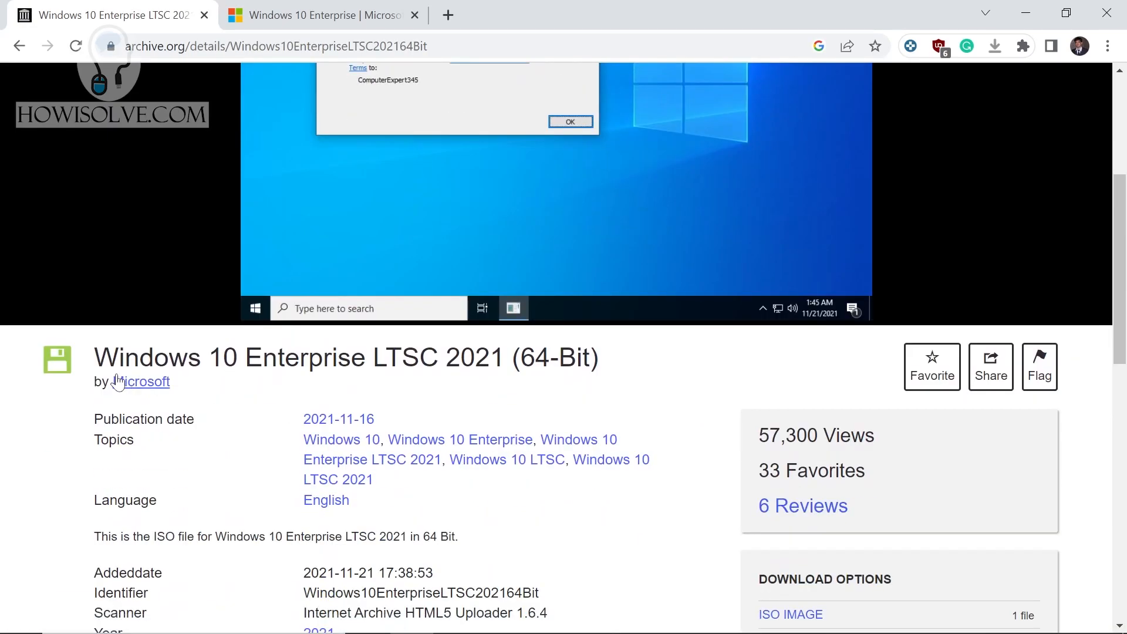
pyautogui.scroll(-3)
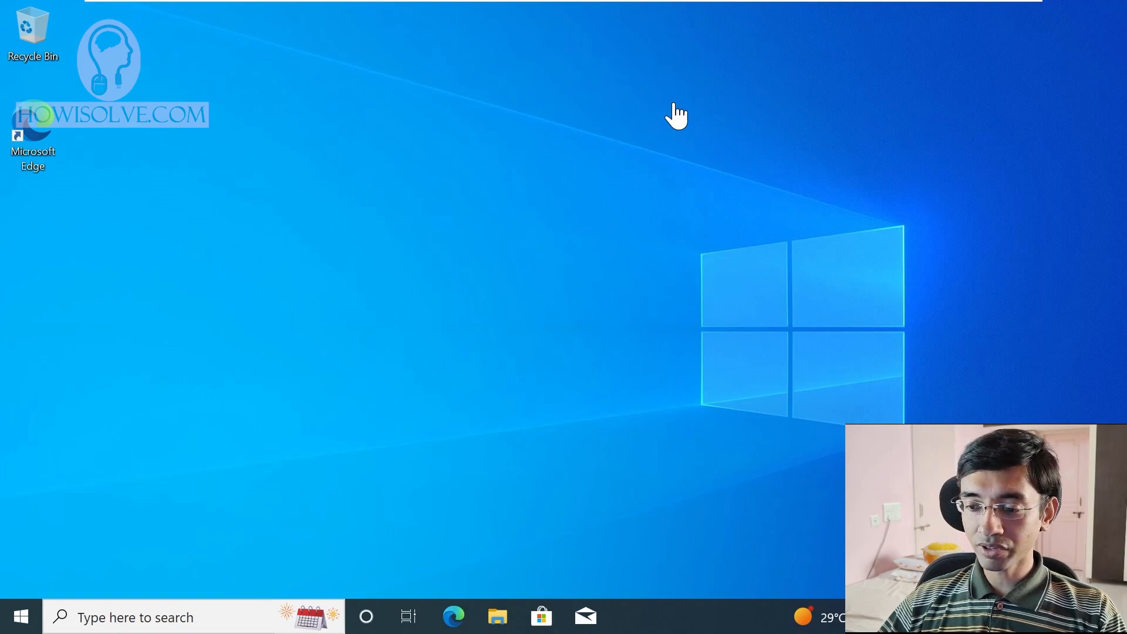
pyautogui.moveTo(656, 135)
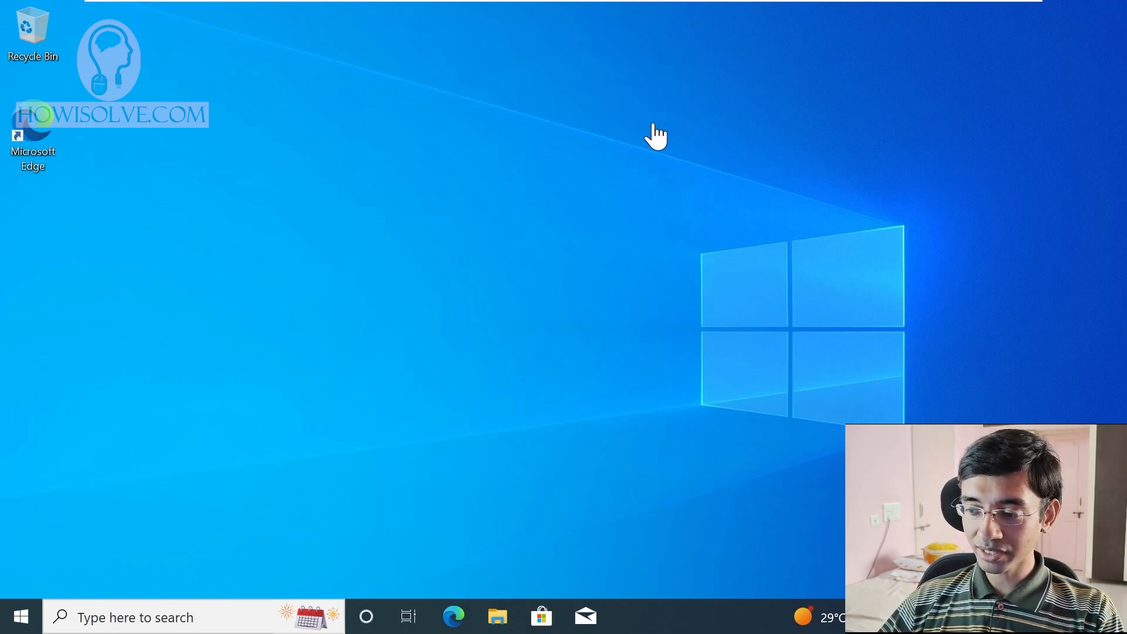
pyautogui.moveTo(649, 133)
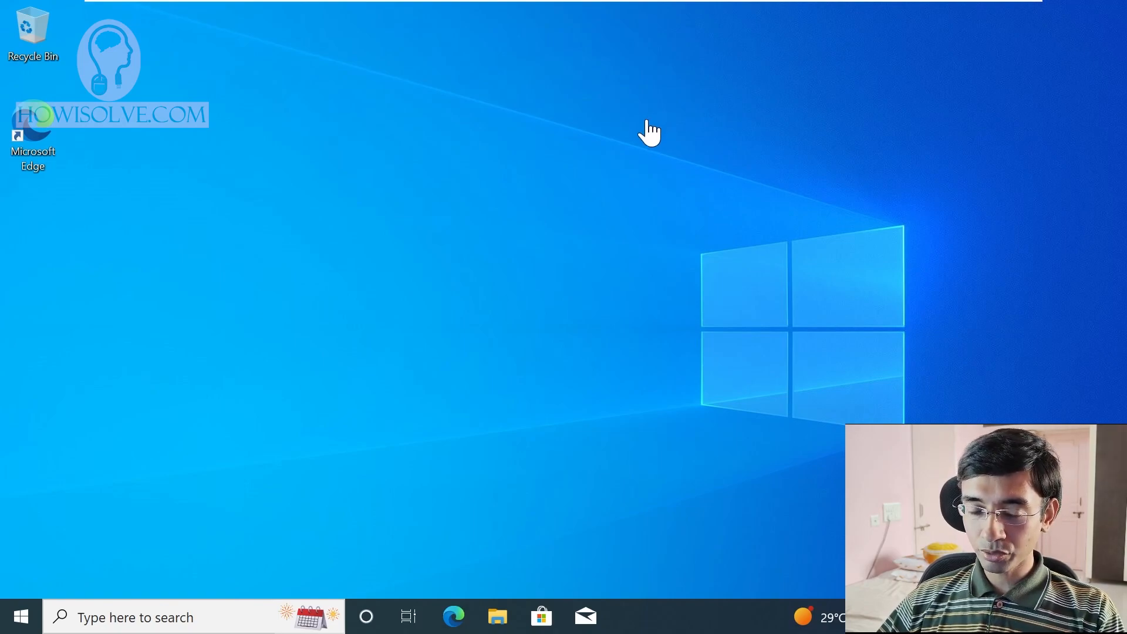
pyautogui.moveTo(661, 128)
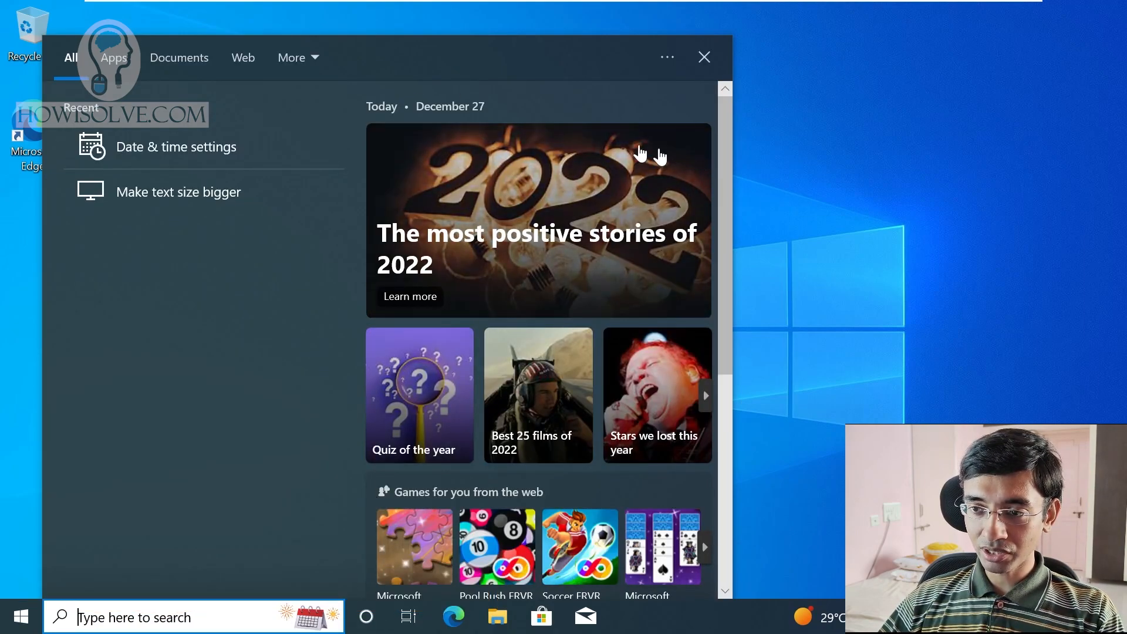
pyautogui.moveTo(516, 449)
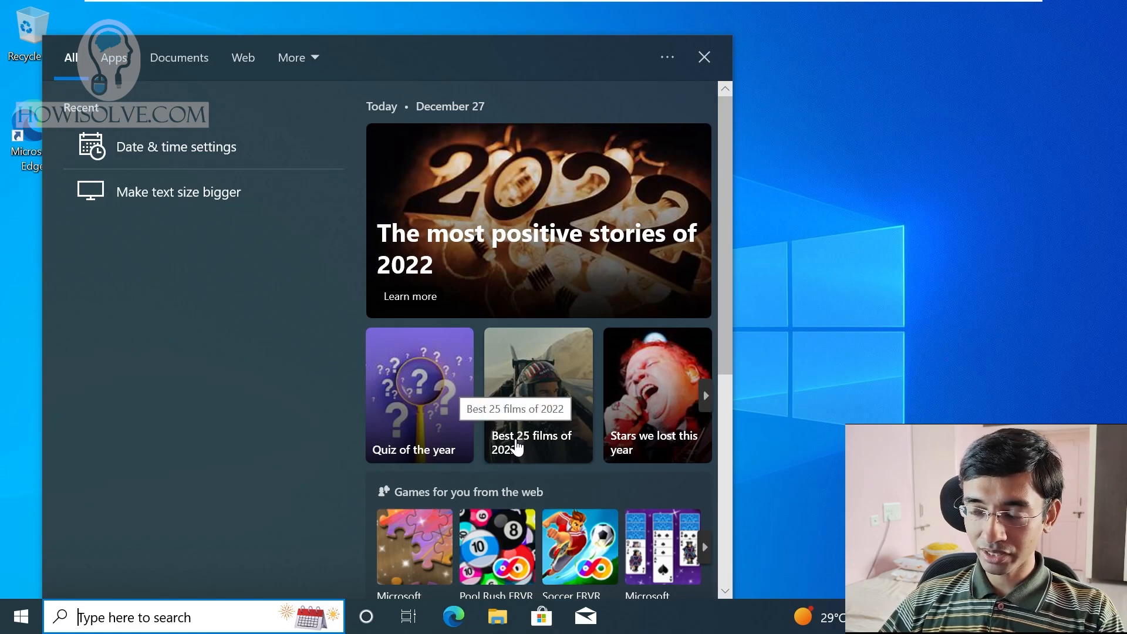
pyautogui.moveTo(552, 171)
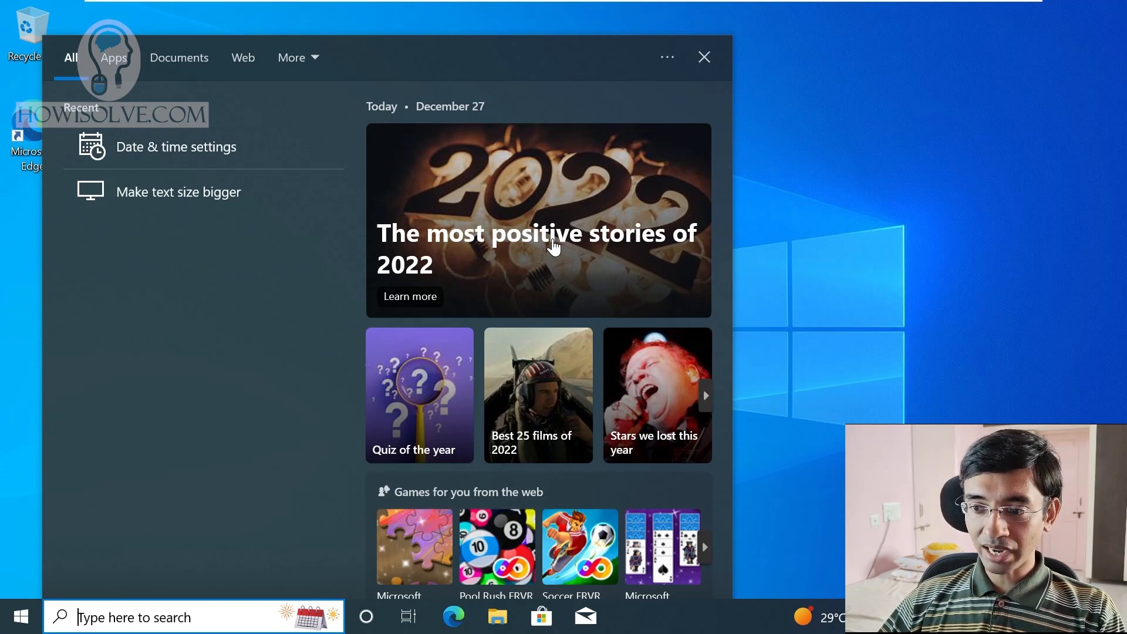
# Scroll the search panel down to the trending videos and trending searches
pyautogui.scroll(-3)
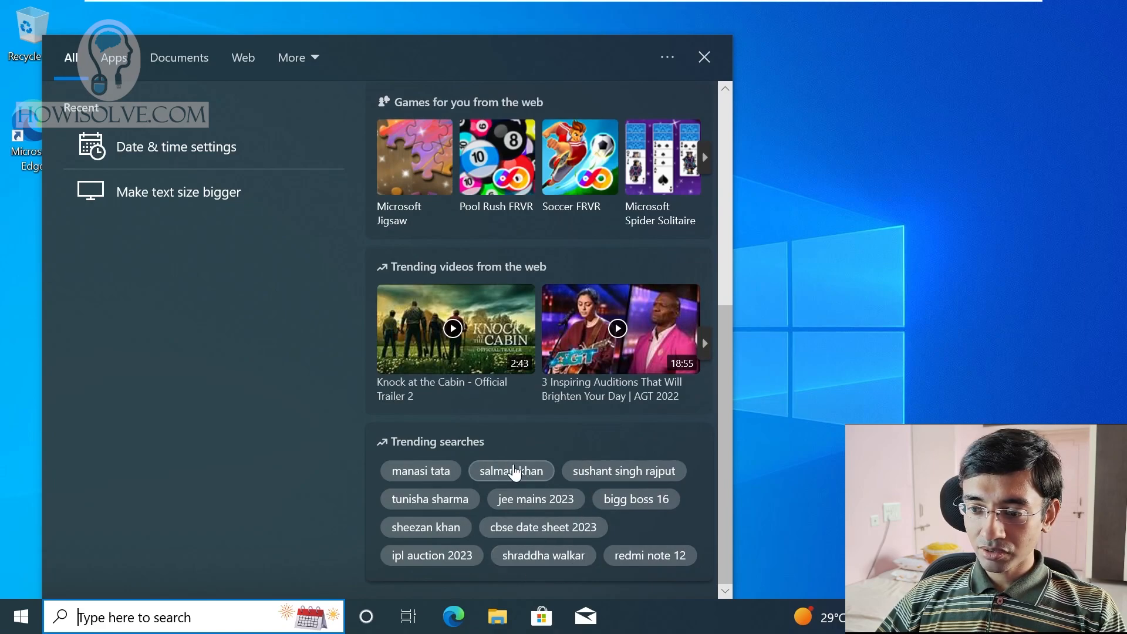
pyautogui.moveTo(388, 474)
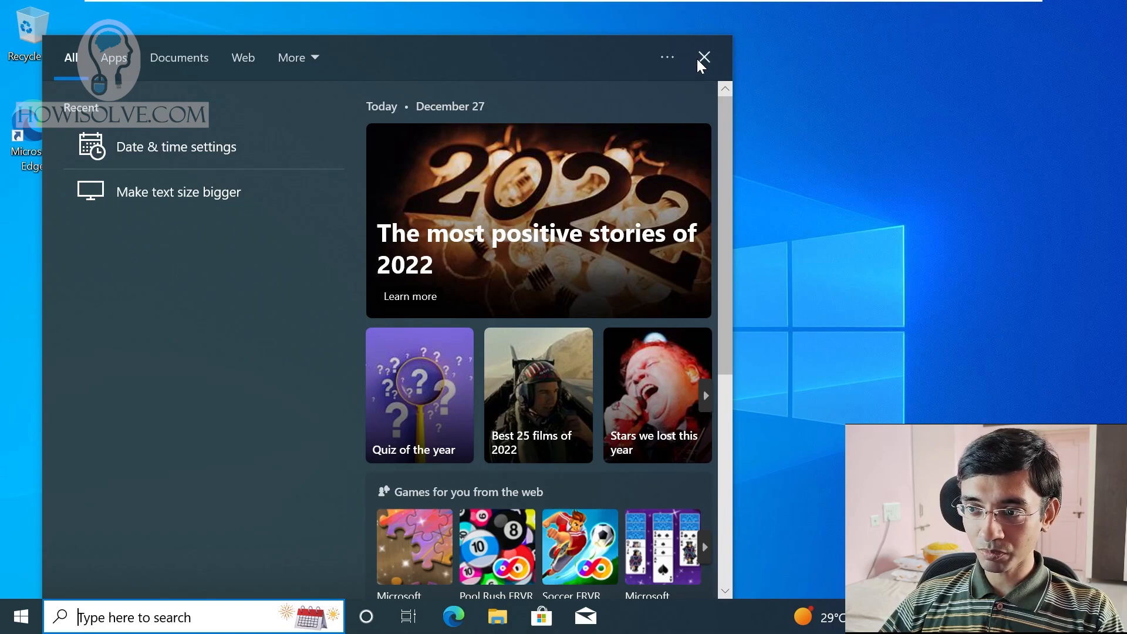
# Close the search flyout and dismiss the News and Interests weather feed
pyautogui.click(704, 57)
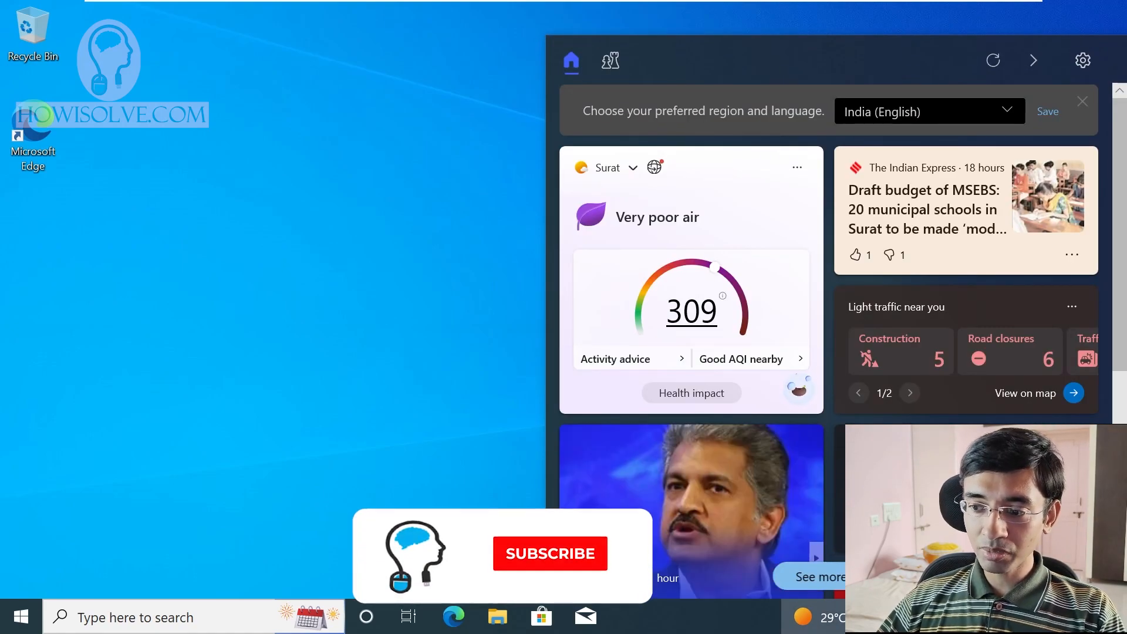
pyautogui.click(549, 553)
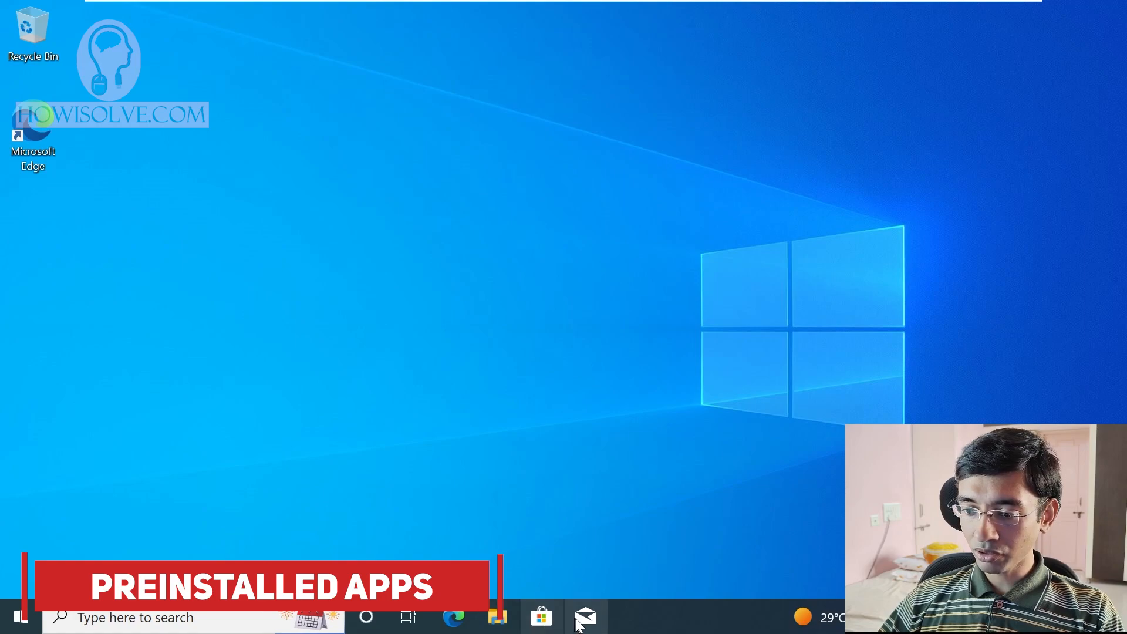
pyautogui.moveTo(452, 618)
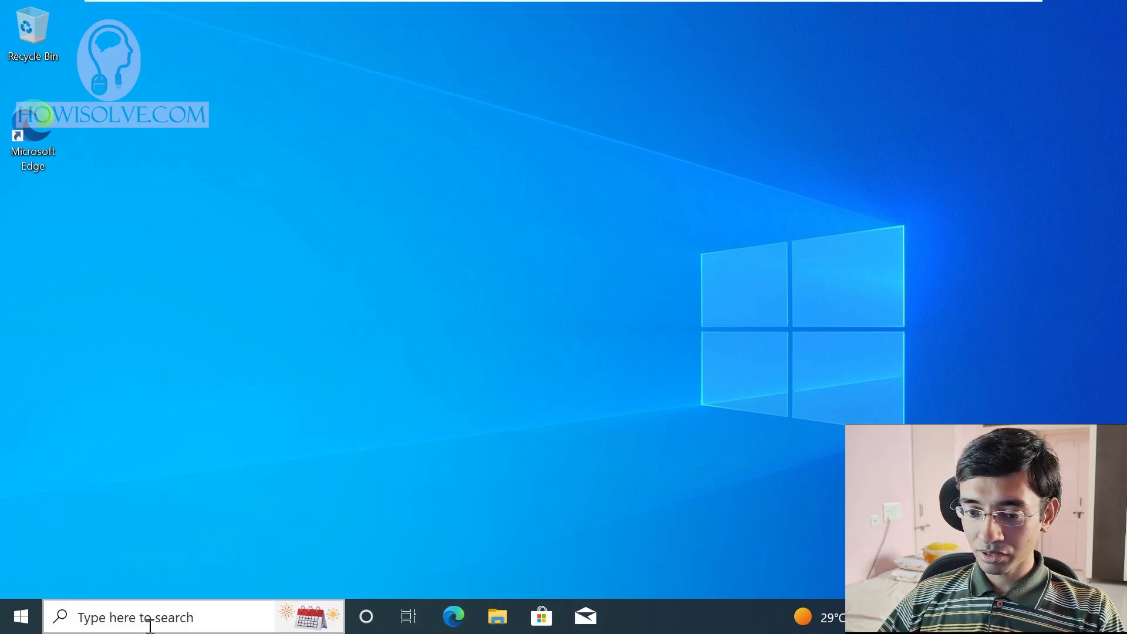
# Scroll through the default edition's Start menu list of preinstalled apps, then close it
pyautogui.click(20, 616)
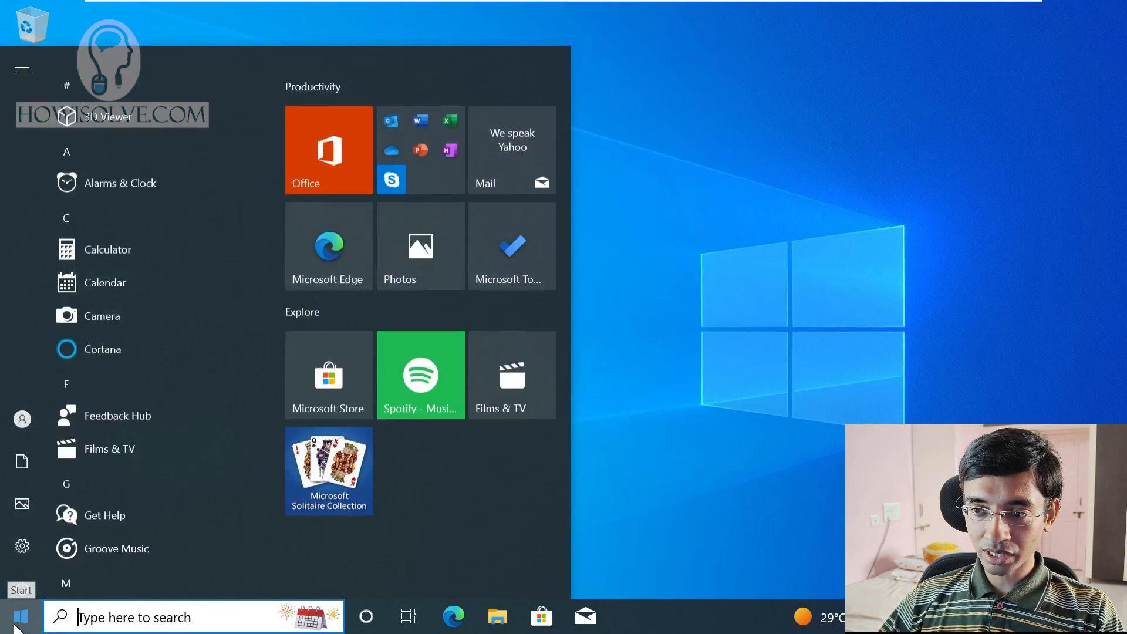
pyautogui.scroll(-3)
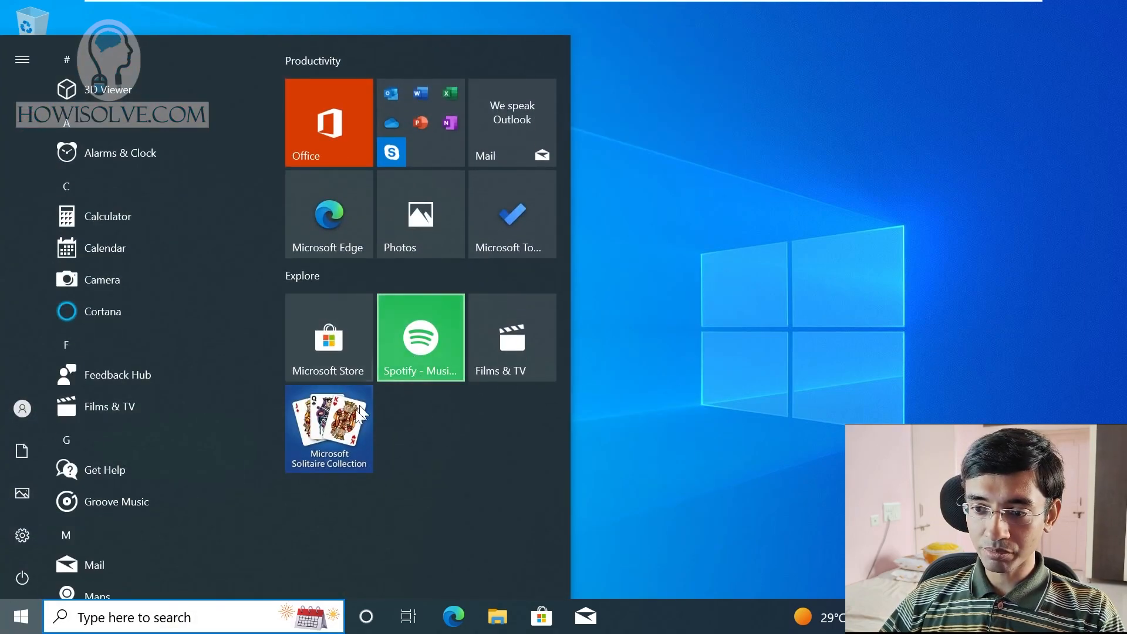
pyautogui.scroll(-3)
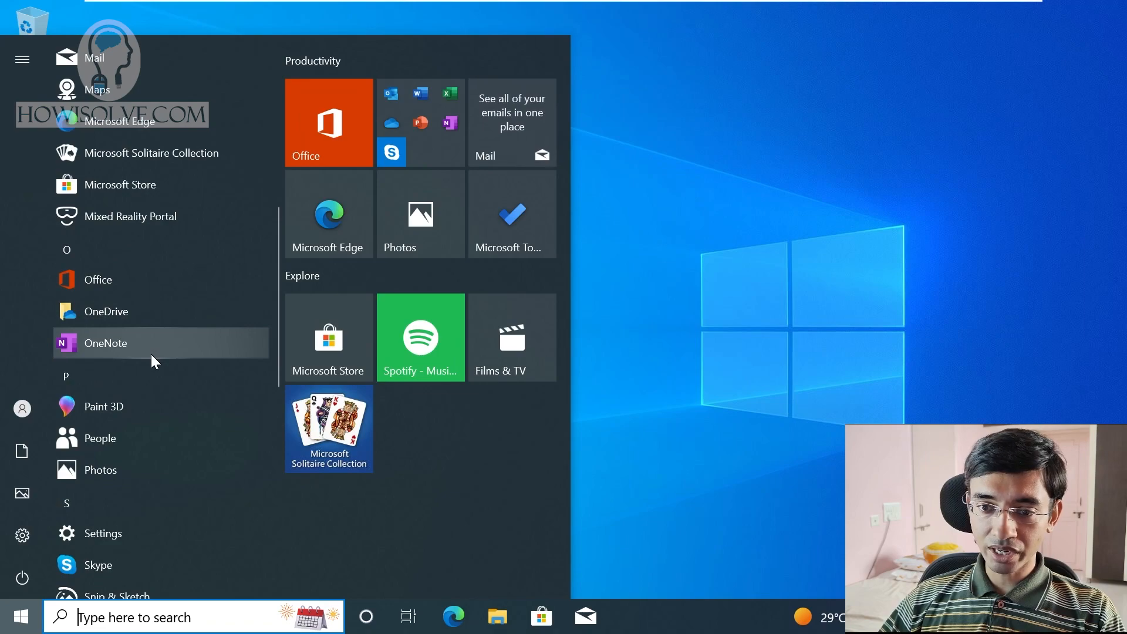
pyautogui.scroll(-3)
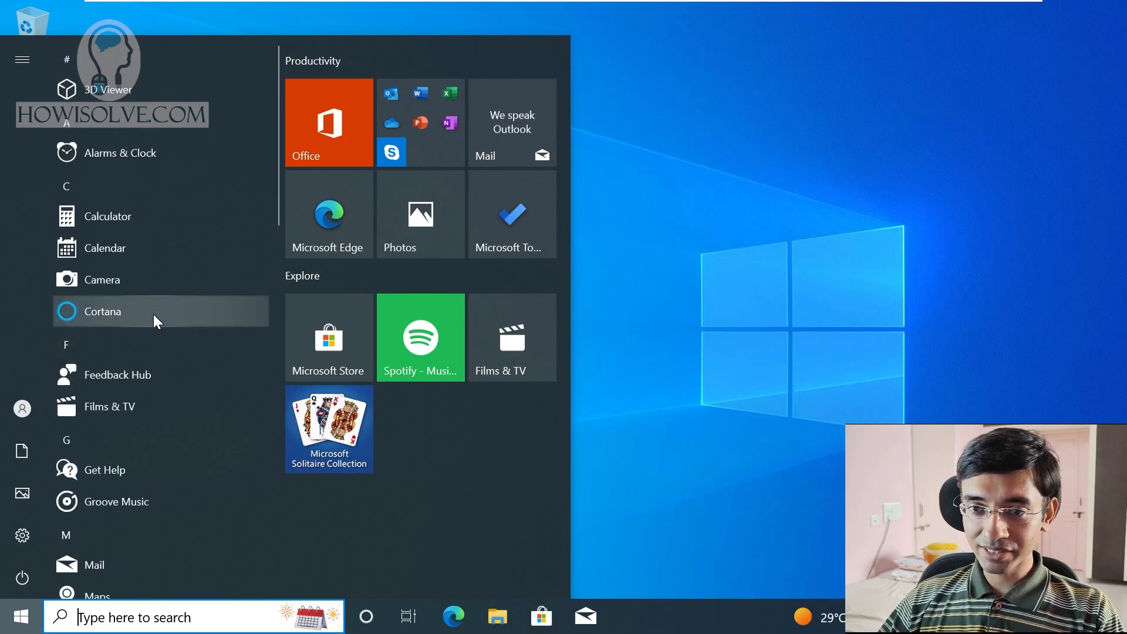
pyautogui.click(20, 617)
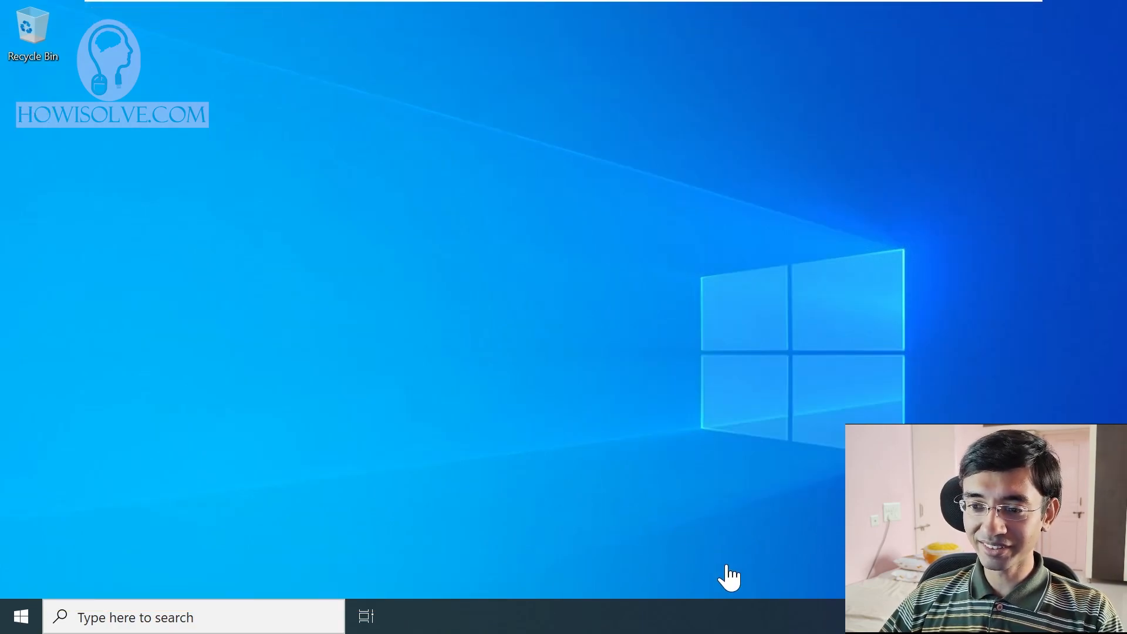
pyautogui.moveTo(118, 583)
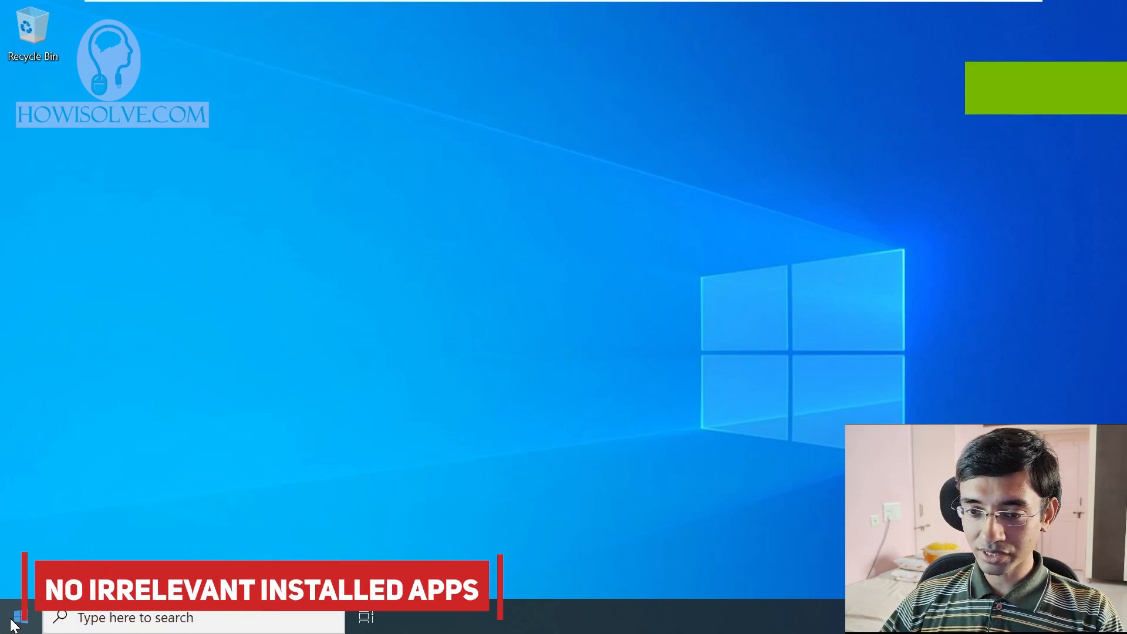
pyautogui.click(15, 617)
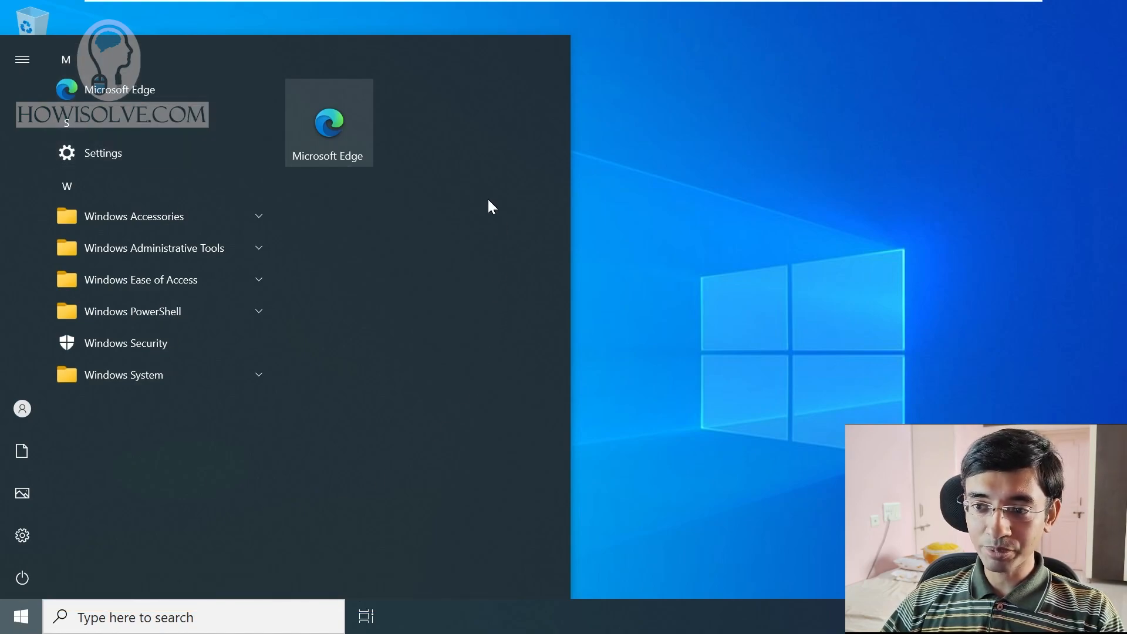
pyautogui.moveTo(467, 401)
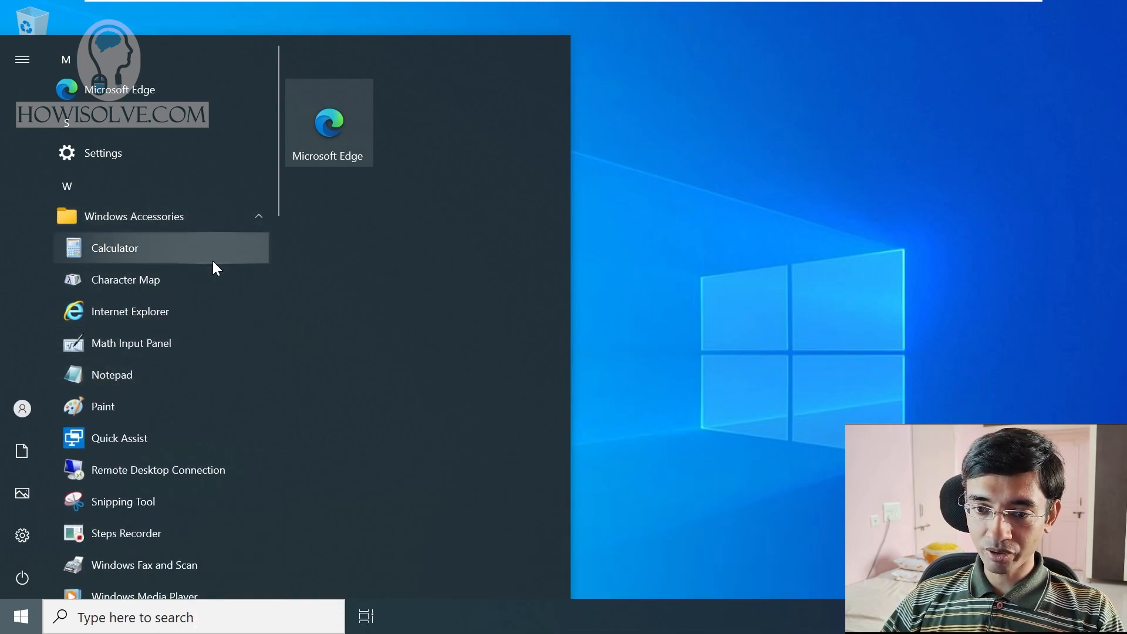
pyautogui.scroll(-3)
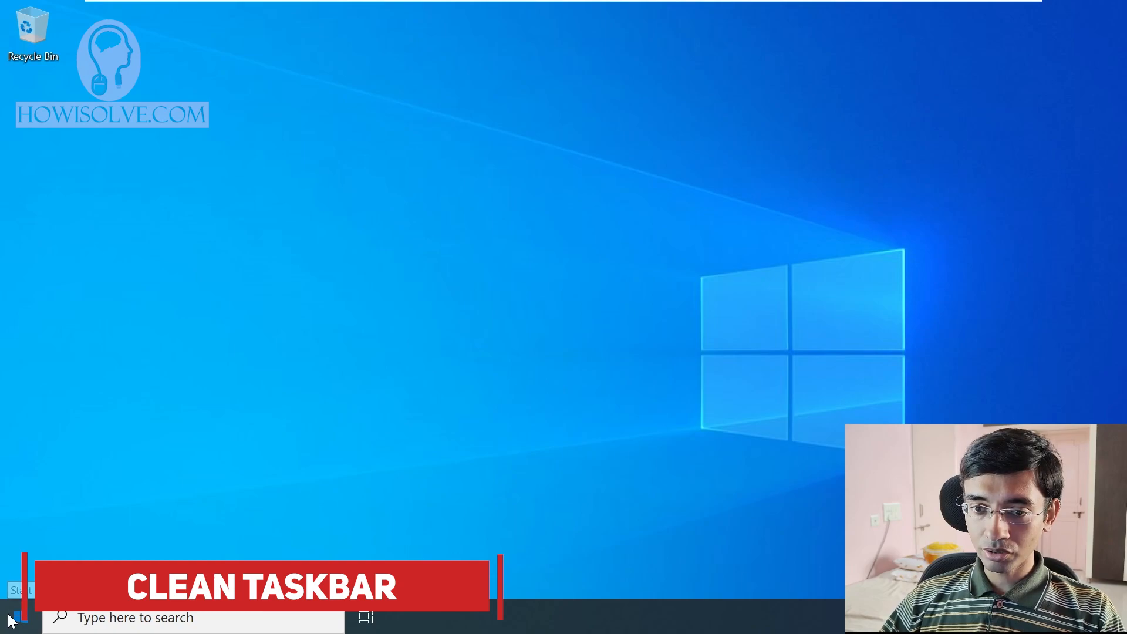
pyautogui.click(10, 617)
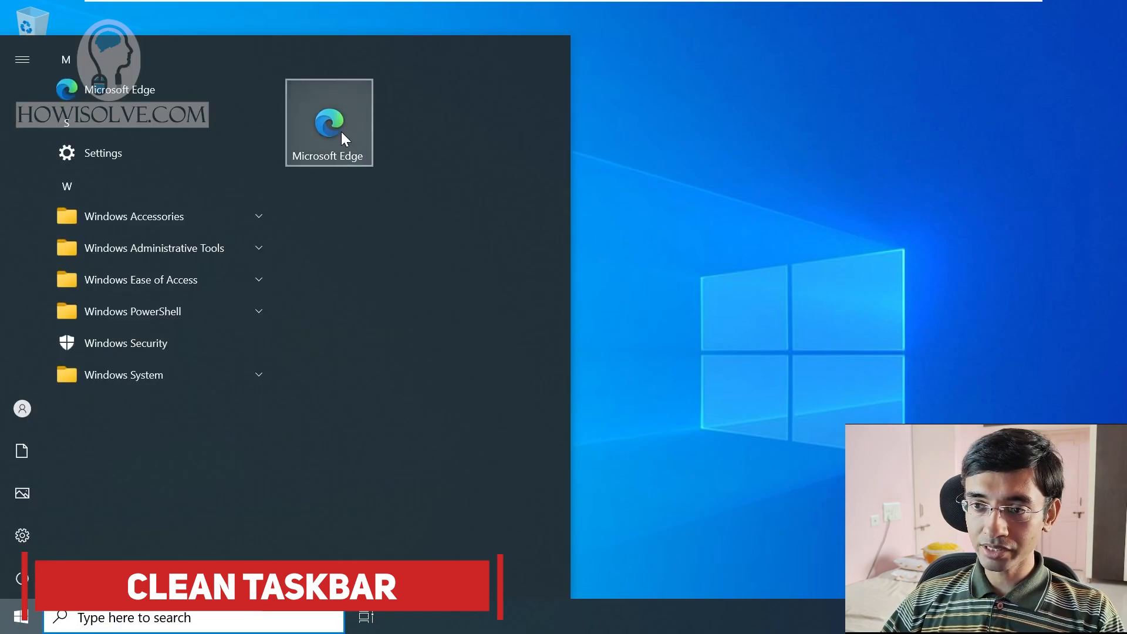
pyautogui.moveTo(750, 287)
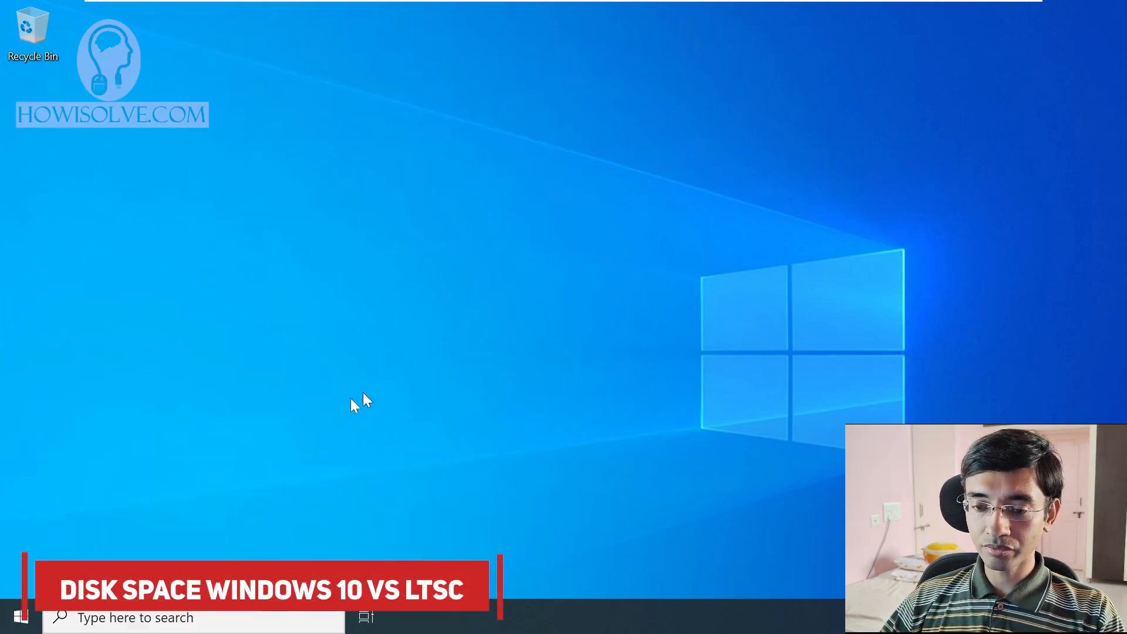
pyautogui.moveTo(420, 430)
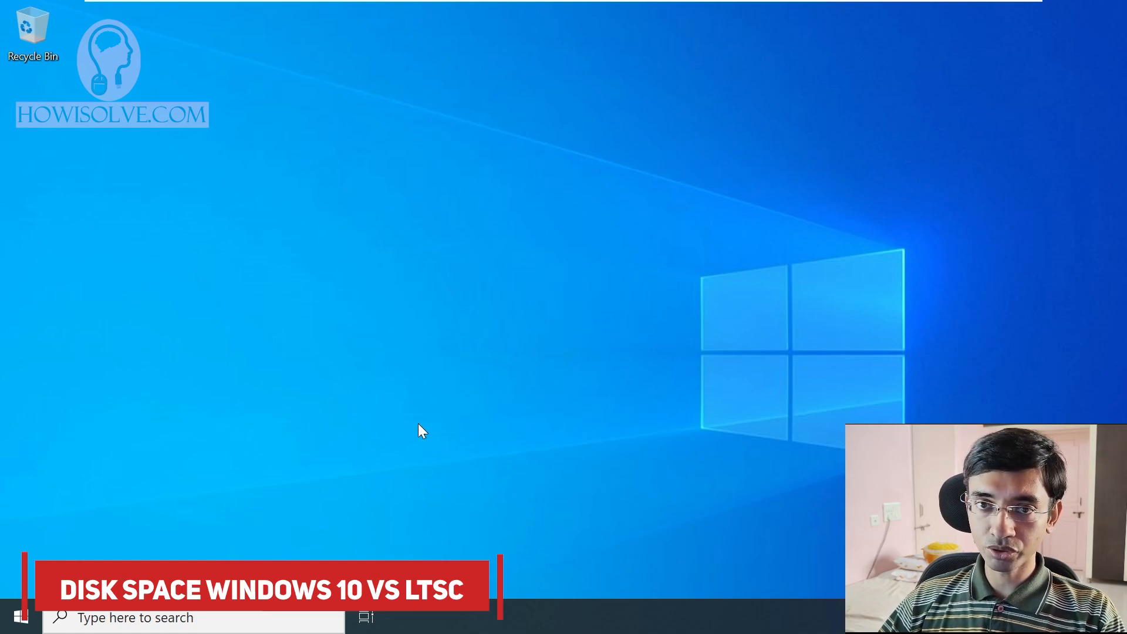
# Open File Explorer on the LTSC system and select Local Disk (C:)
pyautogui.click(16, 617)
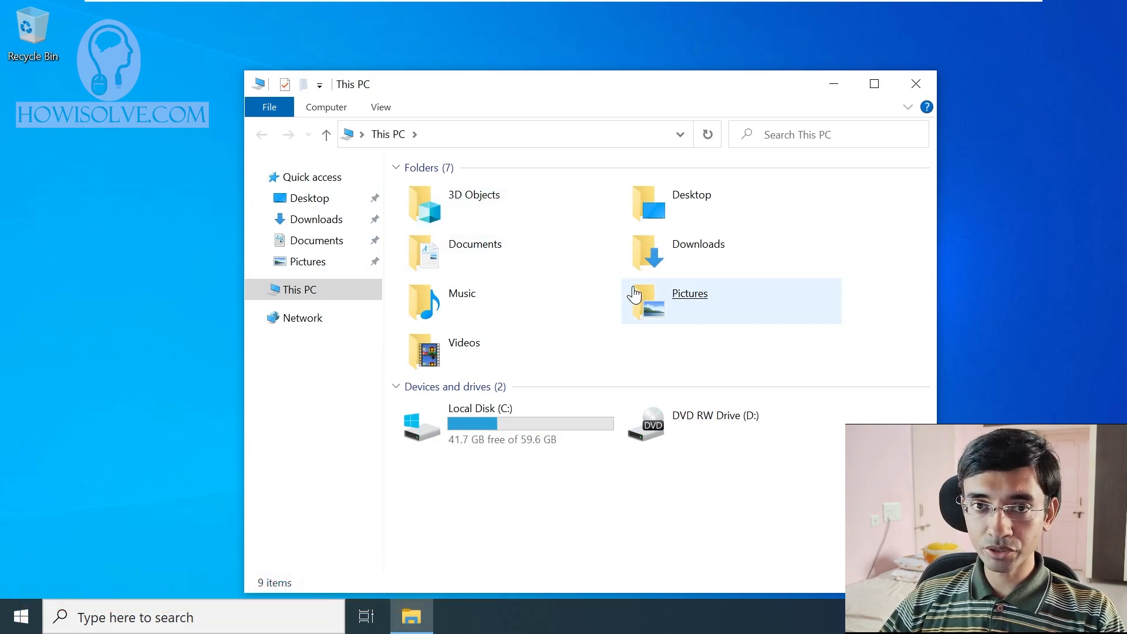
pyautogui.click(689, 294)
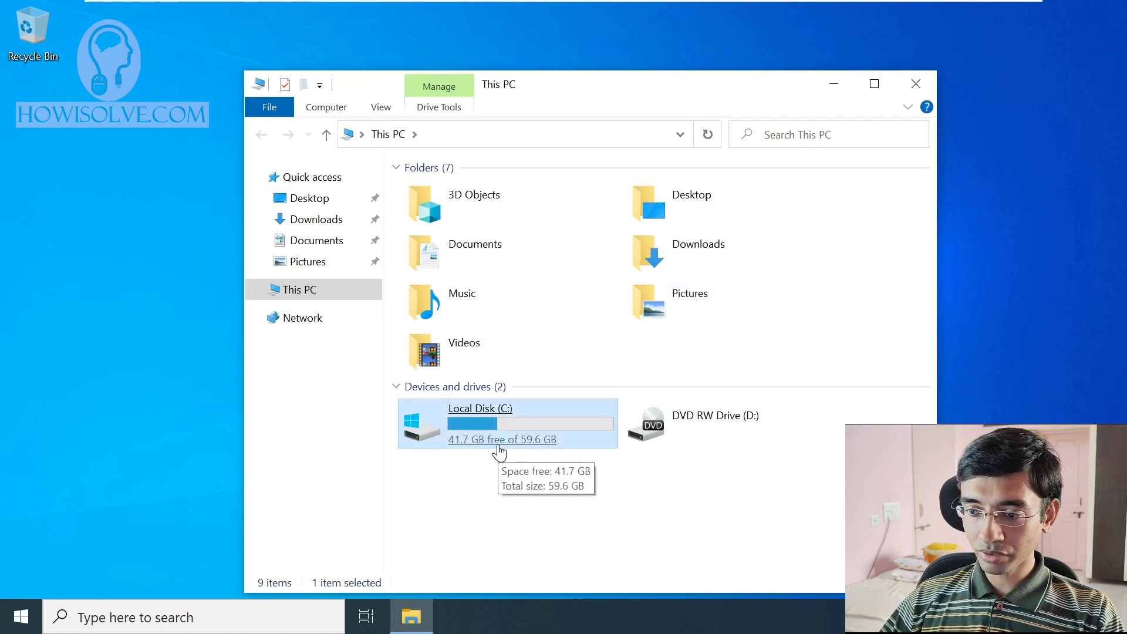
pyautogui.moveTo(500, 442)
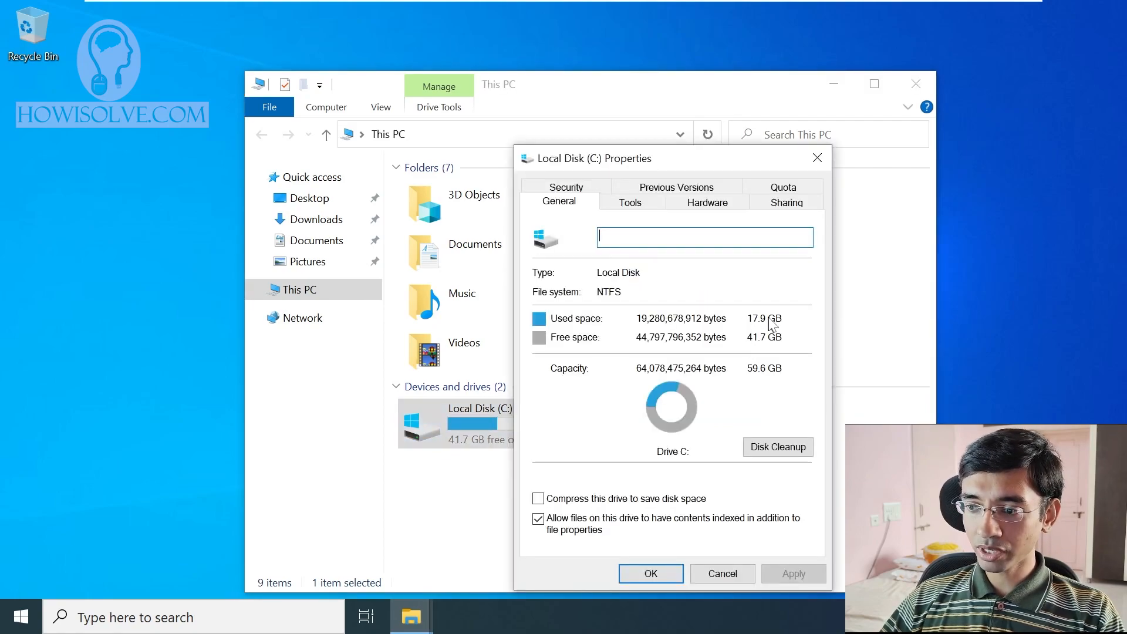
pyautogui.moveTo(773, 350)
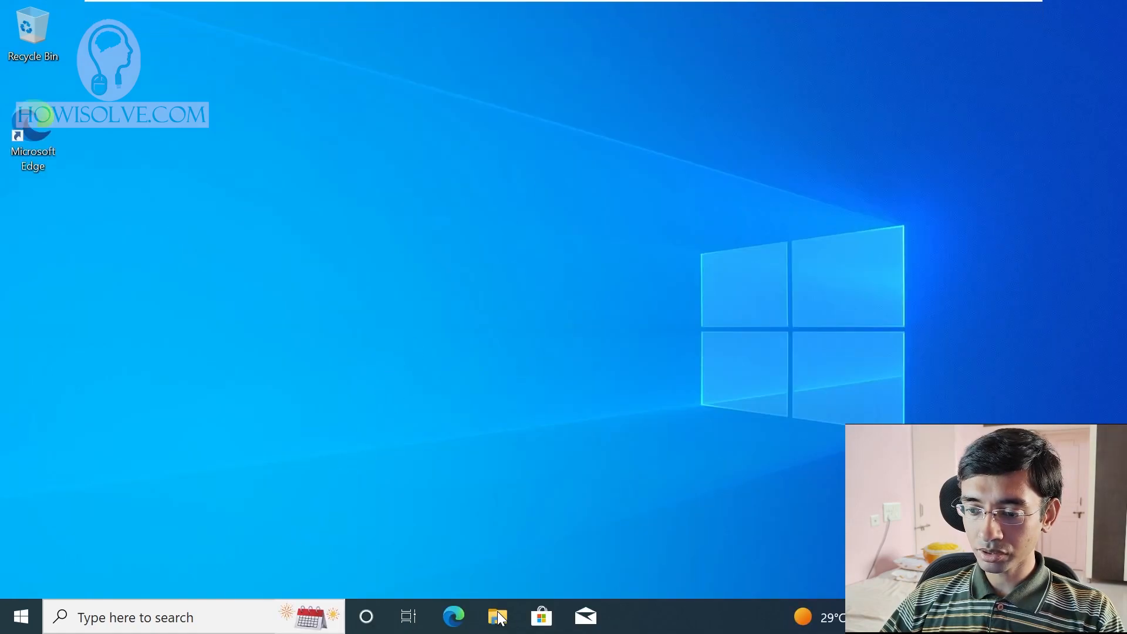
# Open File Explorer on the default Windows 10 system
pyautogui.click(497, 617)
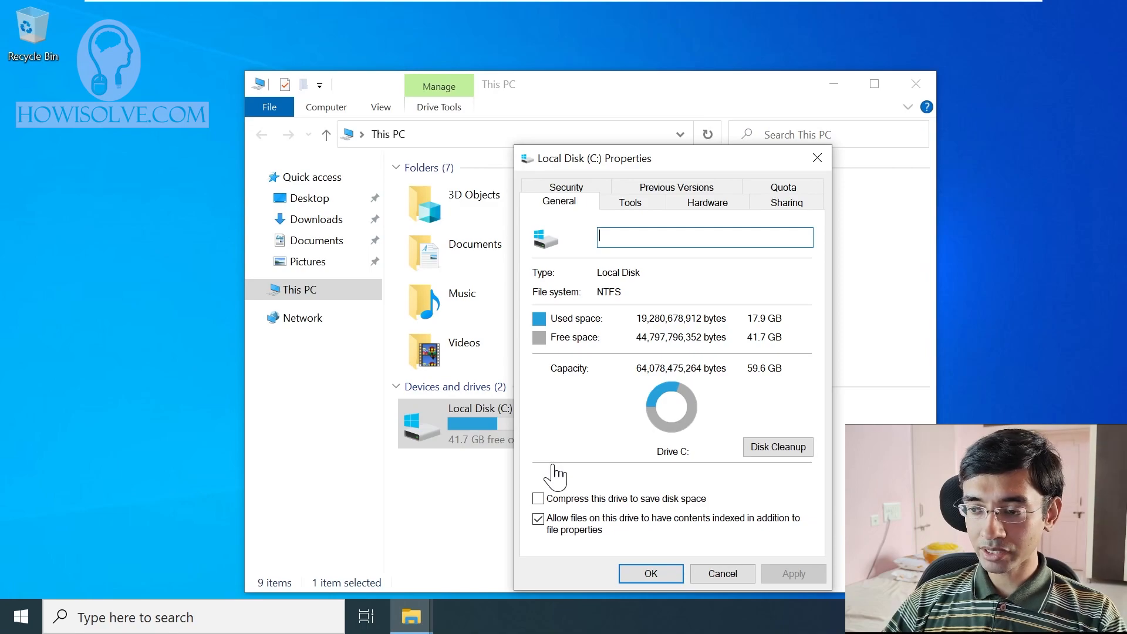
pyautogui.moveTo(804, 188)
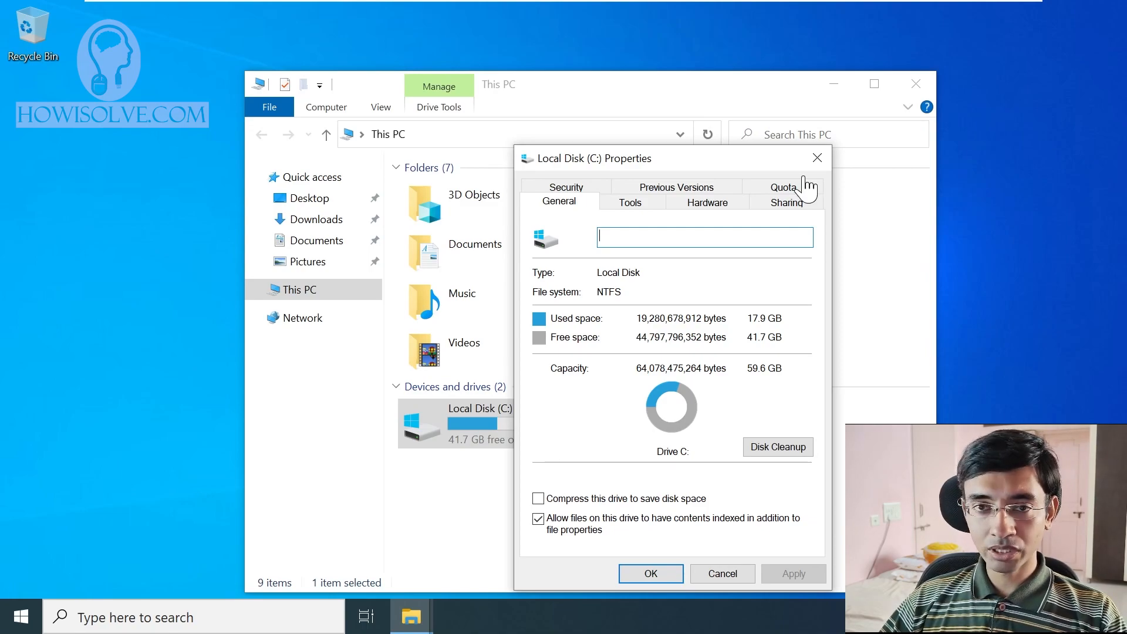
pyautogui.moveTo(791, 334)
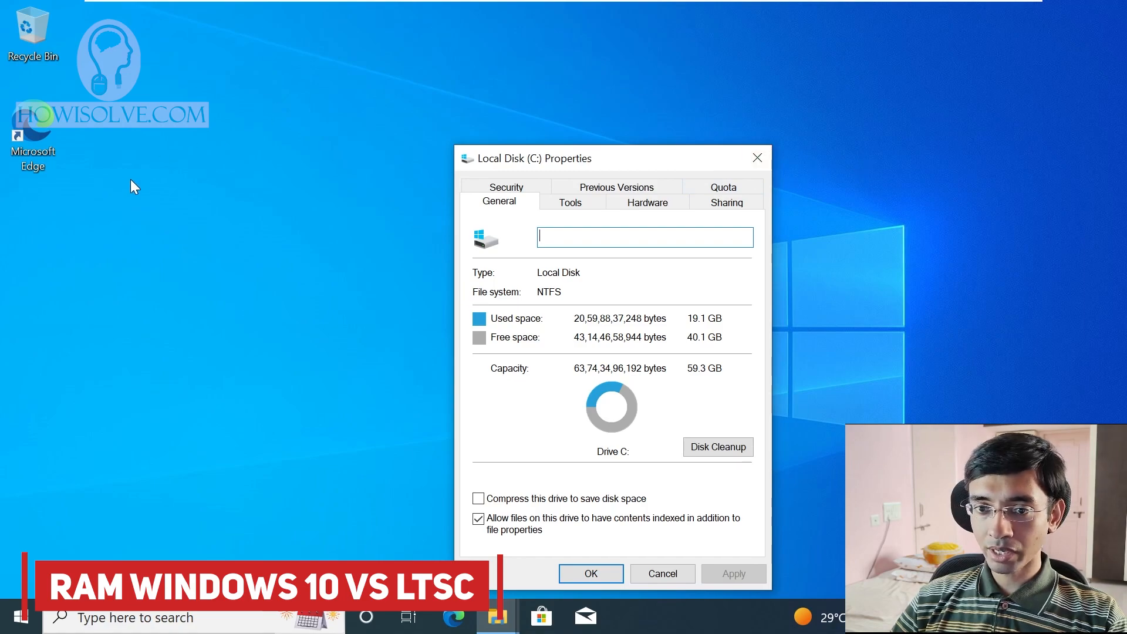
# Launch Task Manager from the taskbar menu and scroll the News and interests panel
pyautogui.rightClick(134, 186)
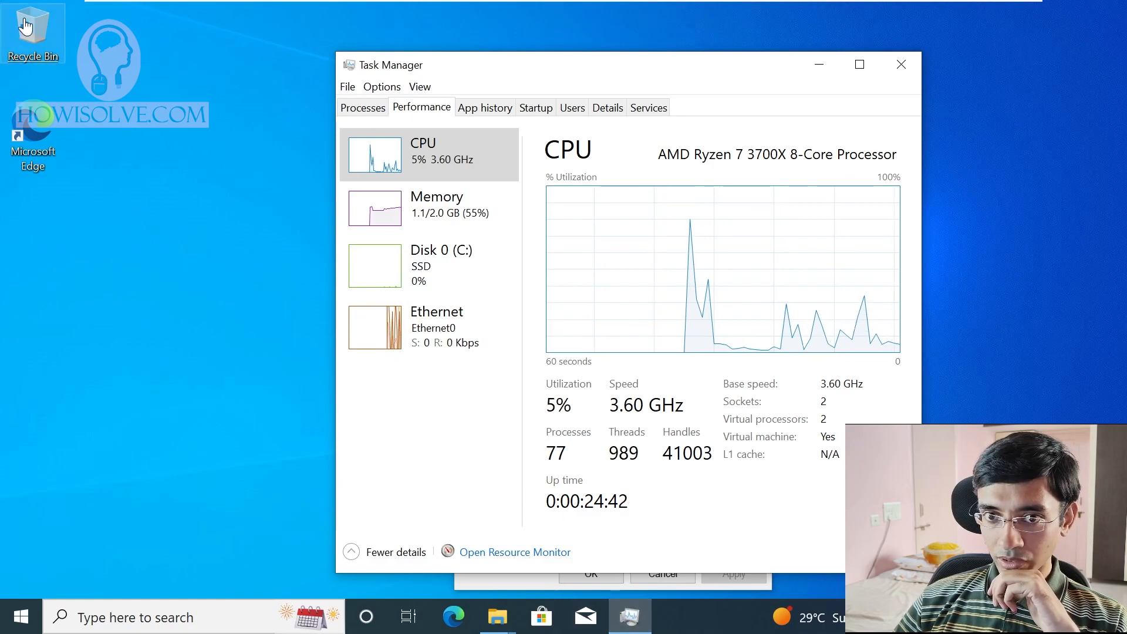
pyautogui.click(496, 617)
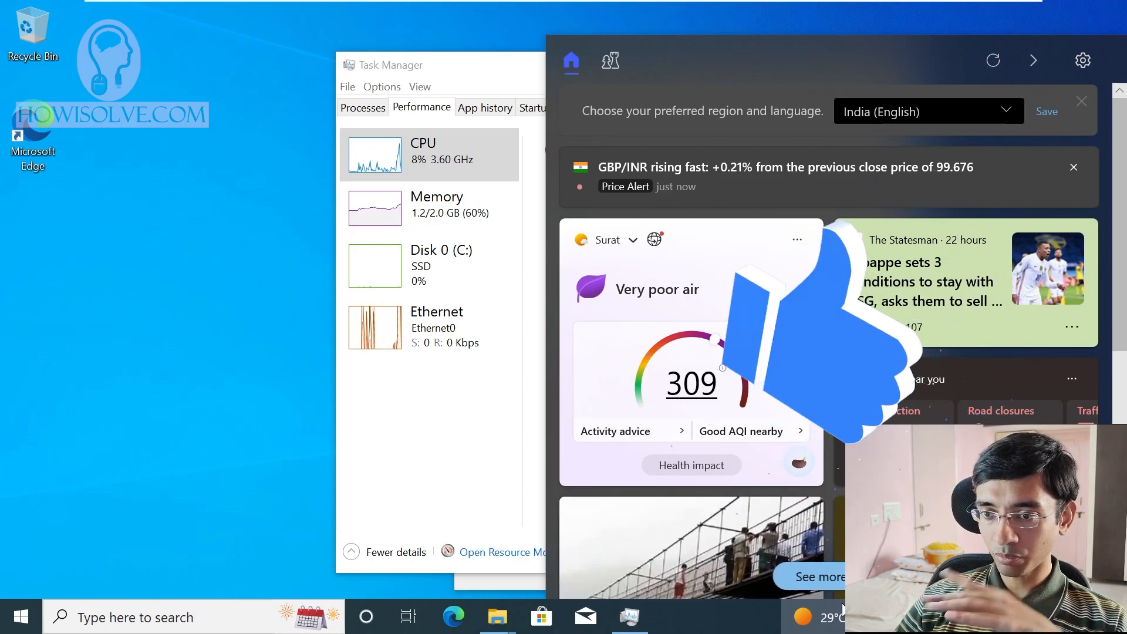
pyautogui.scroll(-3)
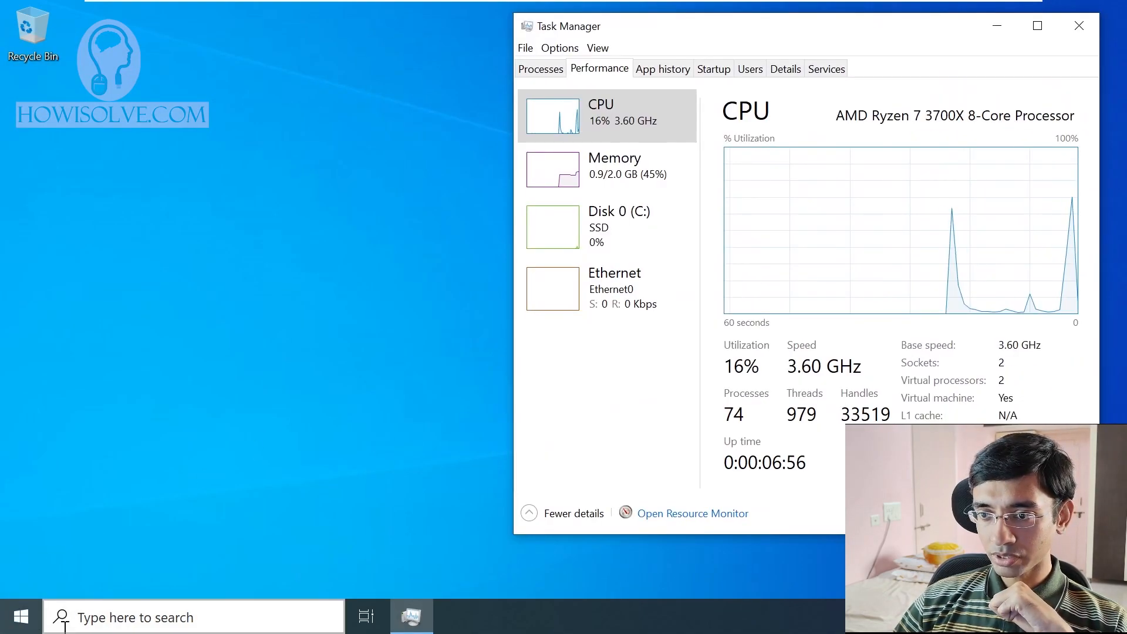
# Open File Explorer on the LTSC system and close it again
pyautogui.click(19, 616)
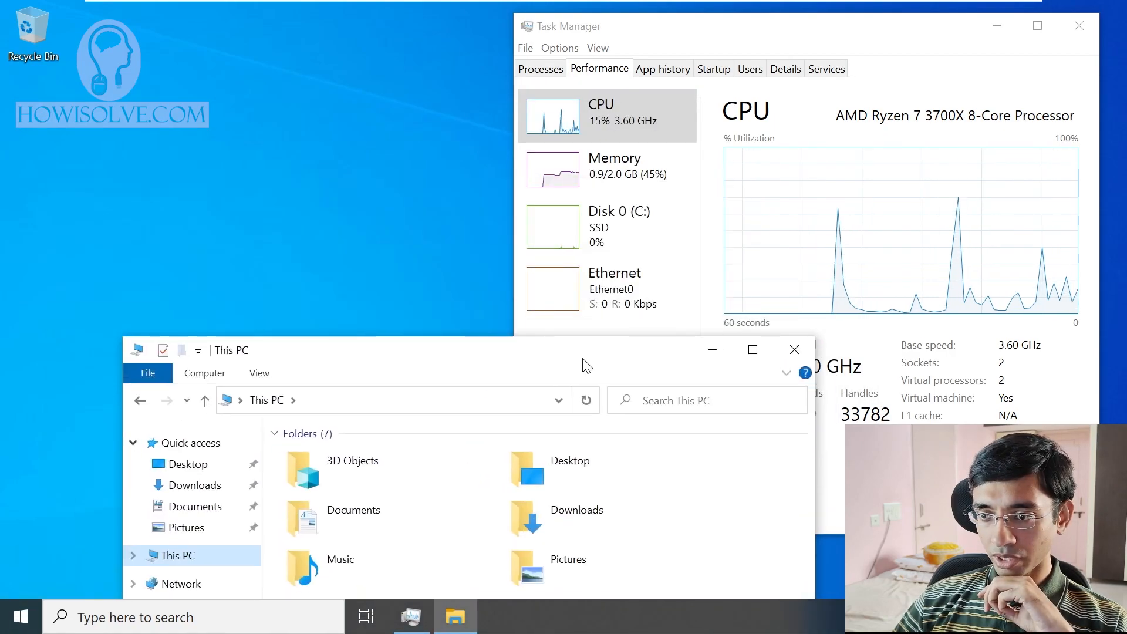
pyautogui.click(794, 349)
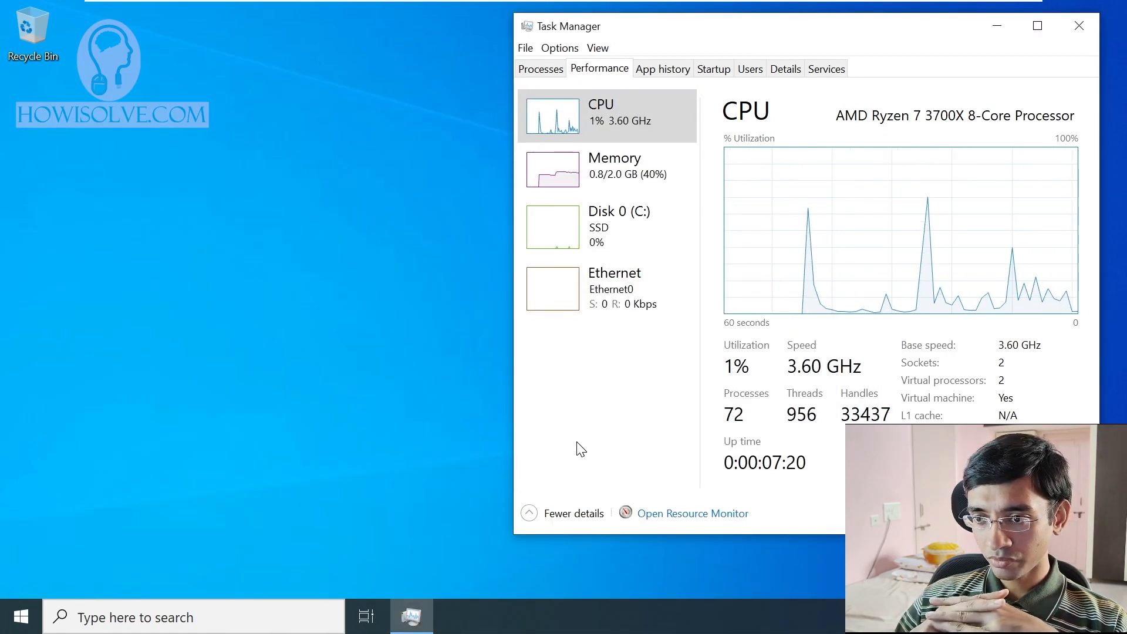